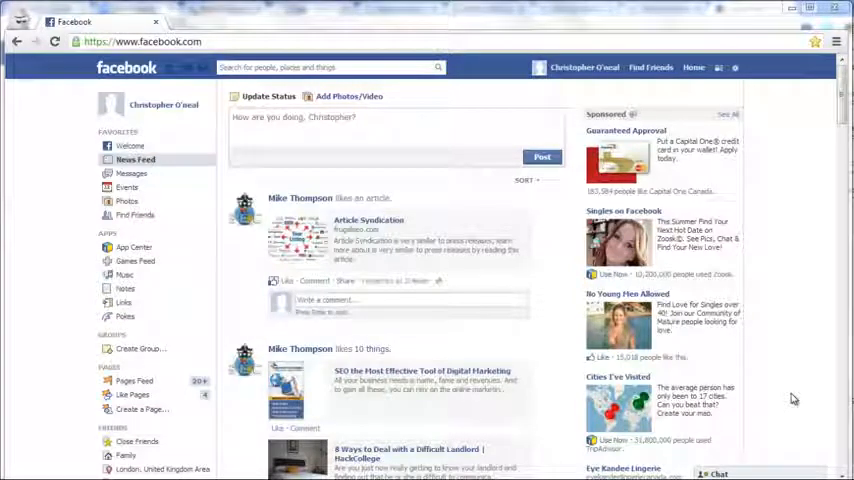
mouse_move(790, 400)
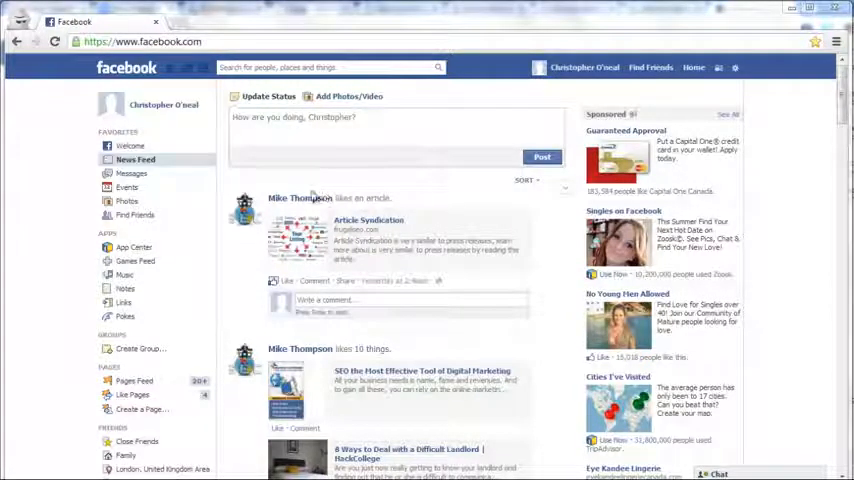
mouse_move(300, 198)
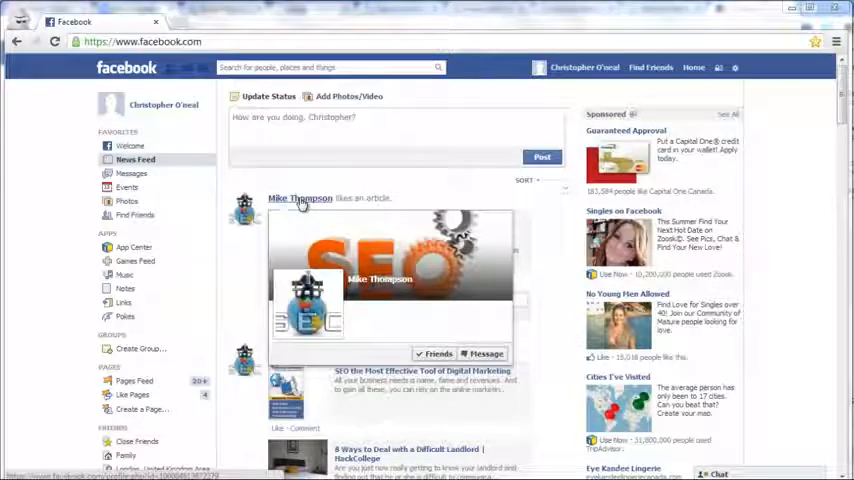
left_click(300, 198)
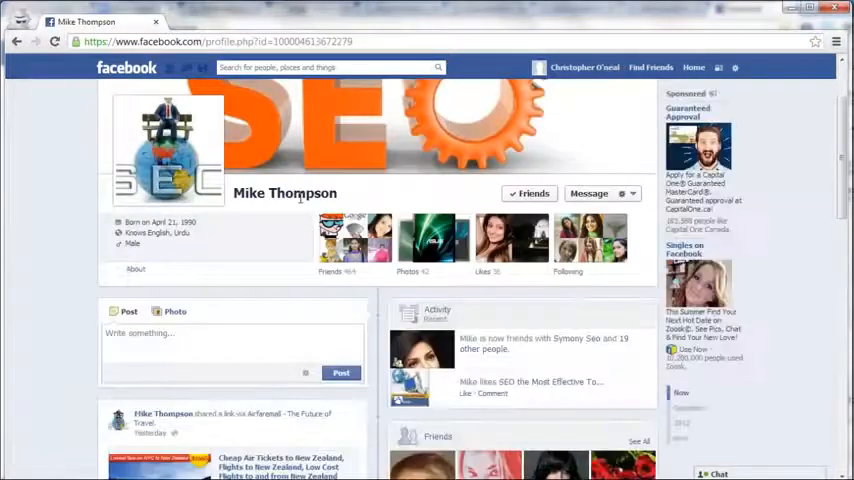
mouse_move(488, 196)
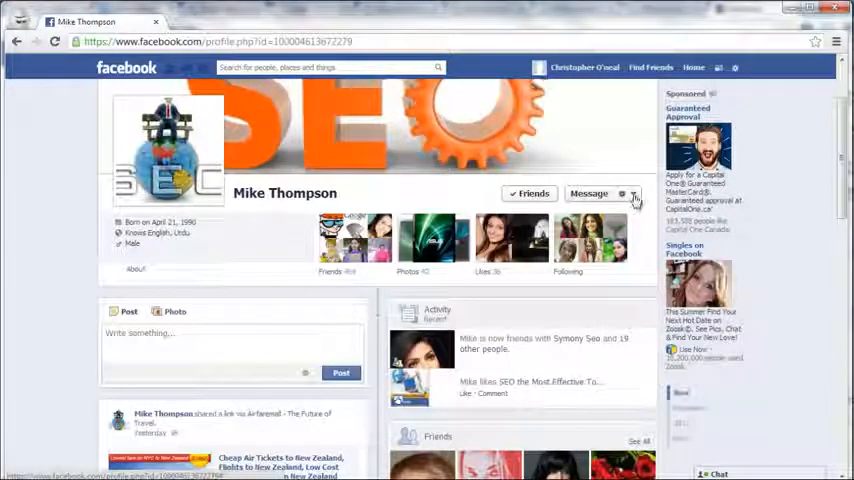
left_click(620, 192)
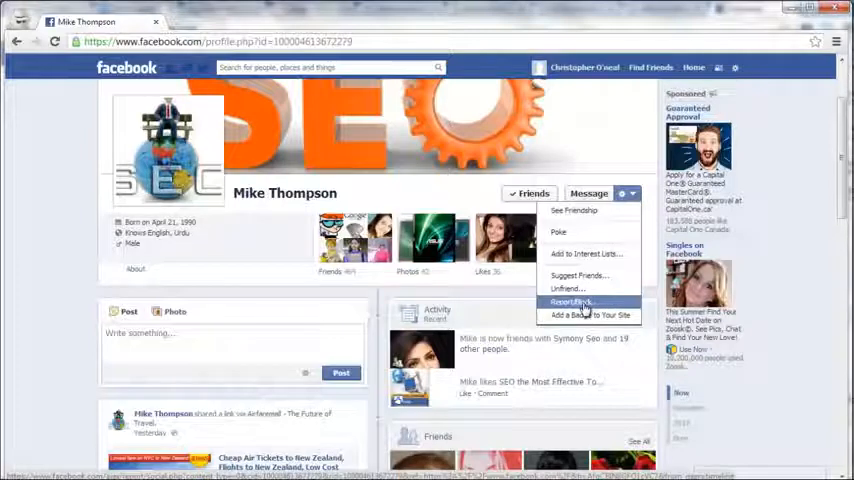
left_click(568, 300)
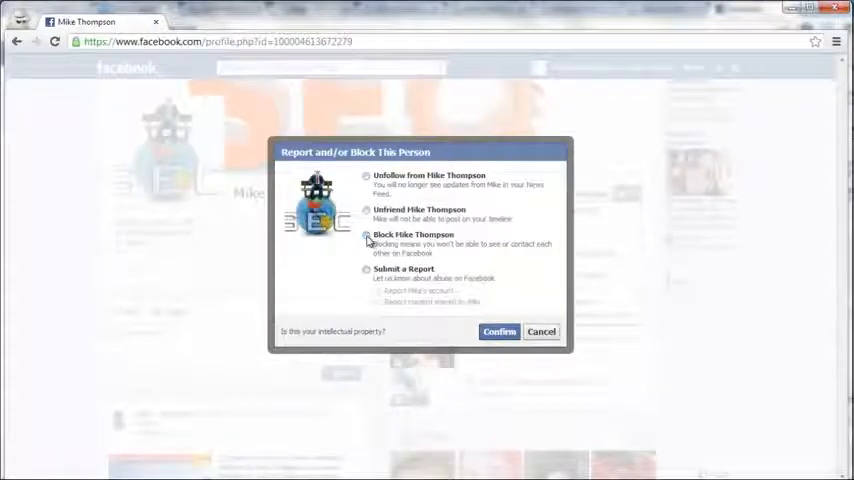
left_click(366, 234)
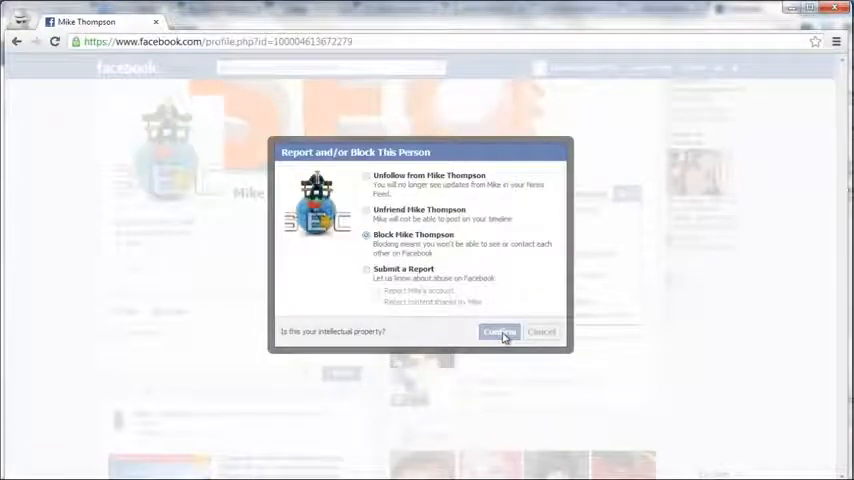
mouse_move(426, 340)
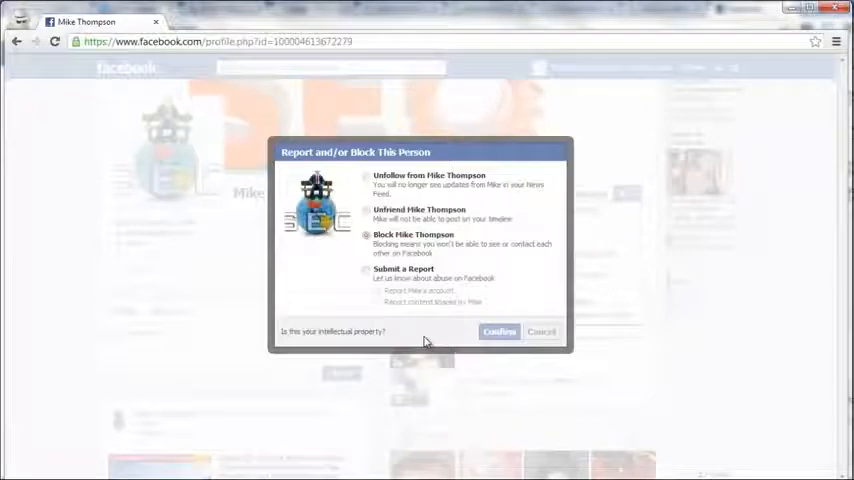
left_click(498, 332)
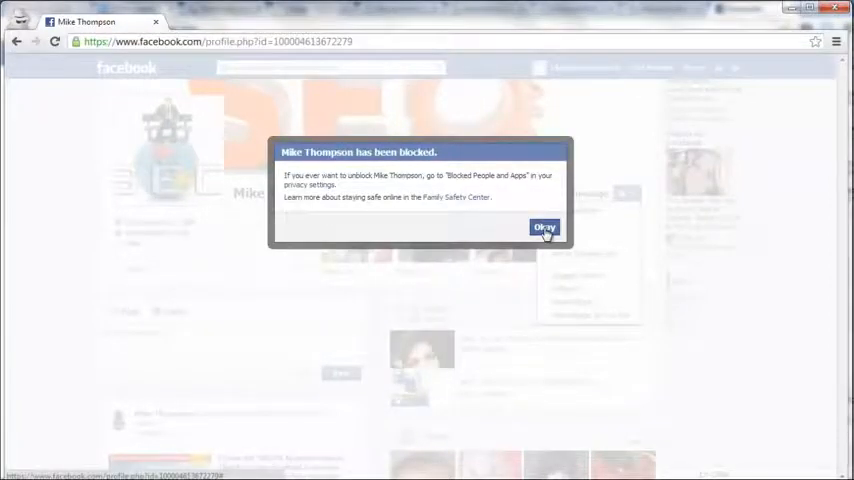
left_click(544, 228)
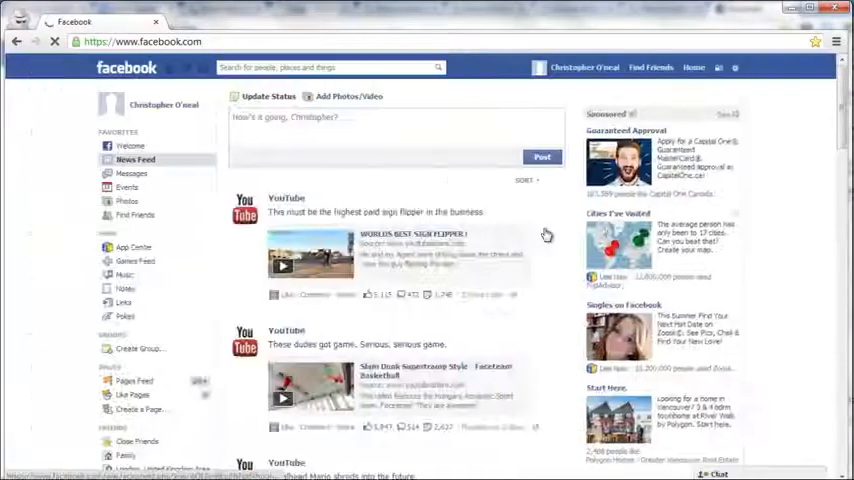
mouse_move(552, 194)
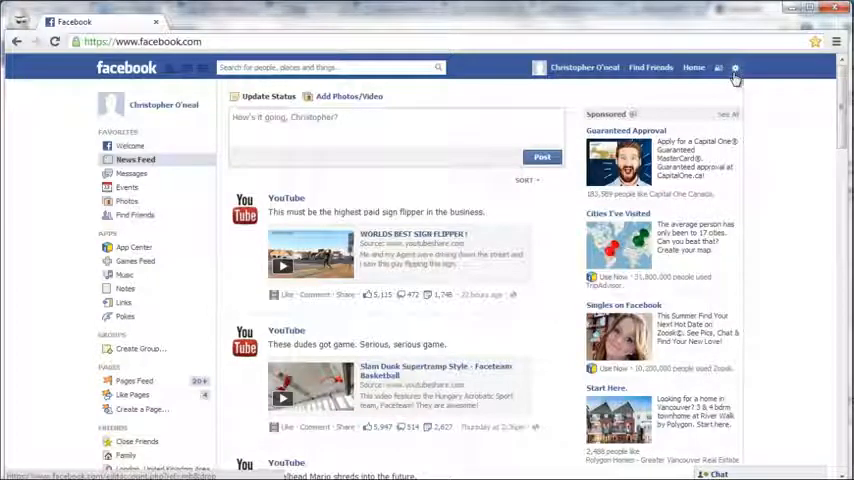
Reach Privacy Settings and Tools from the top-bar settings arrow
left_click(736, 66)
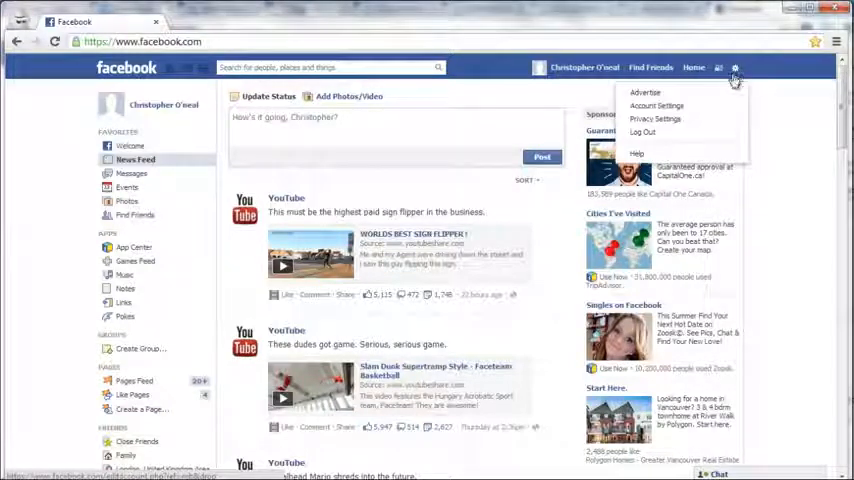
mouse_move(664, 120)
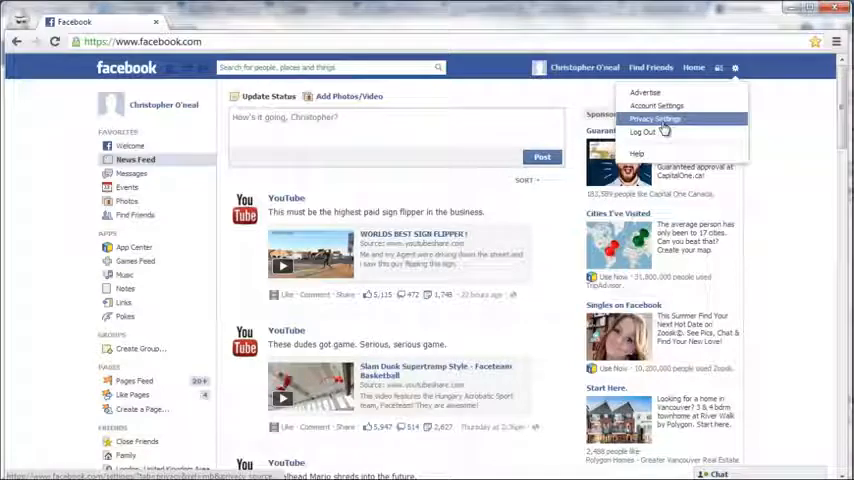
left_click(652, 120)
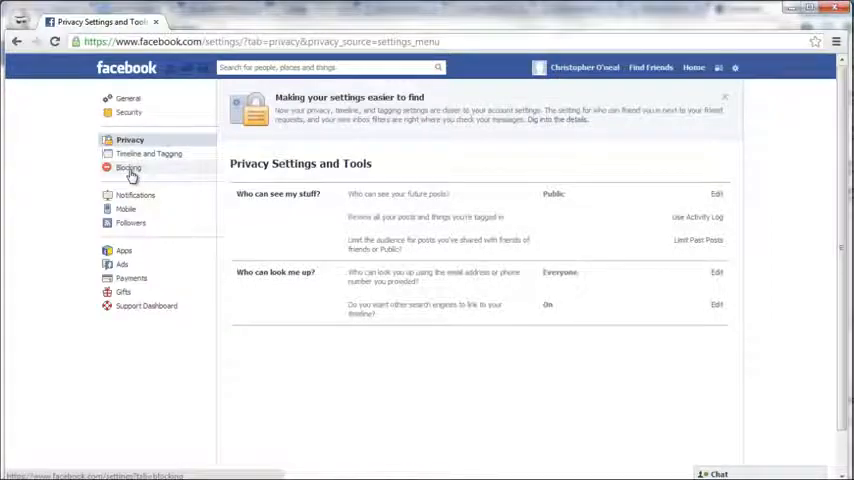
In the Blocking settings, search the Block users field for 'jack skeleton'
left_click(128, 168)
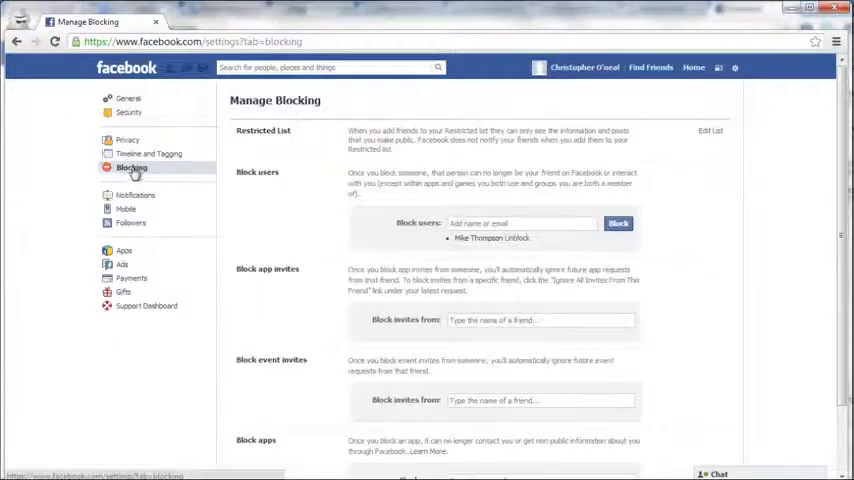
left_click(520, 224)
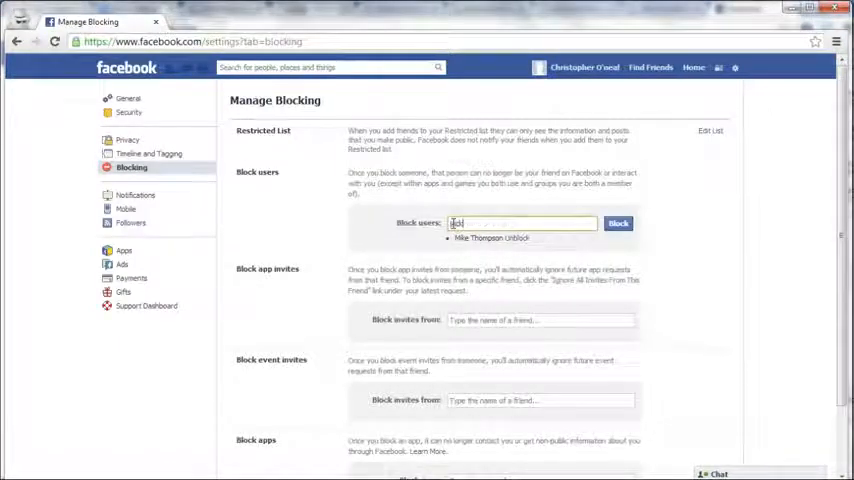
type("skeleton")
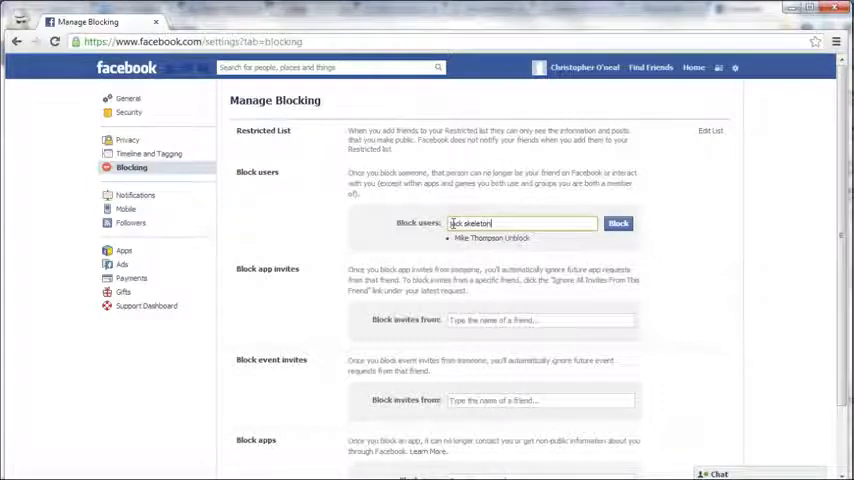
mouse_move(618, 224)
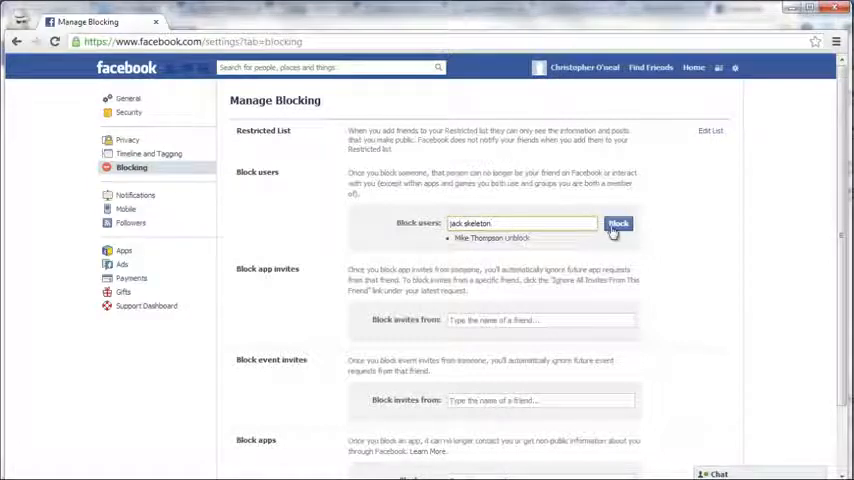
left_click(616, 224)
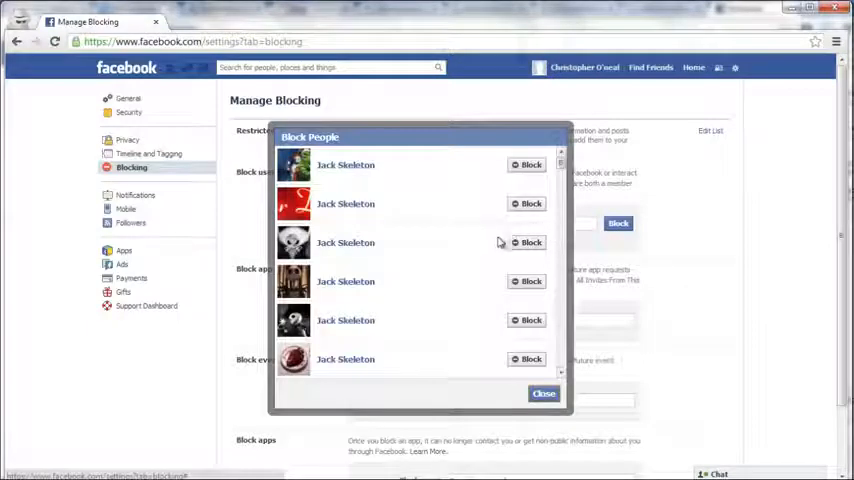
mouse_move(528, 244)
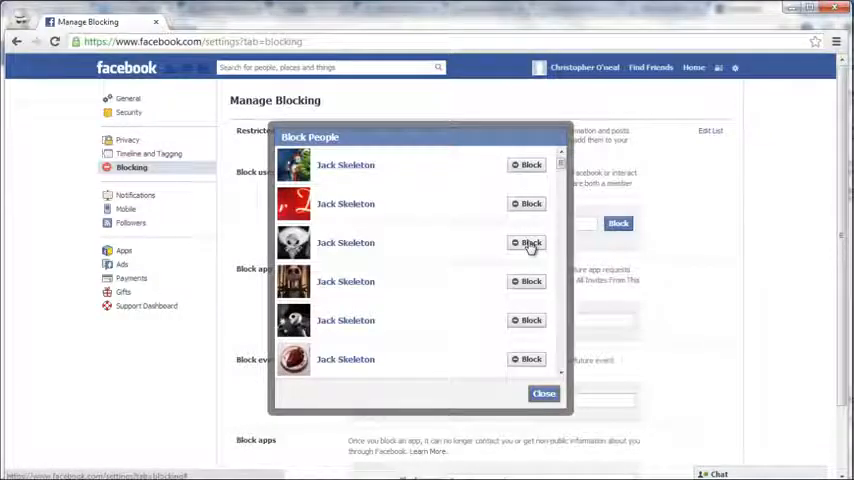
Block the right Jack Skeleton from the matches and close the Block People dialog
left_click(522, 242)
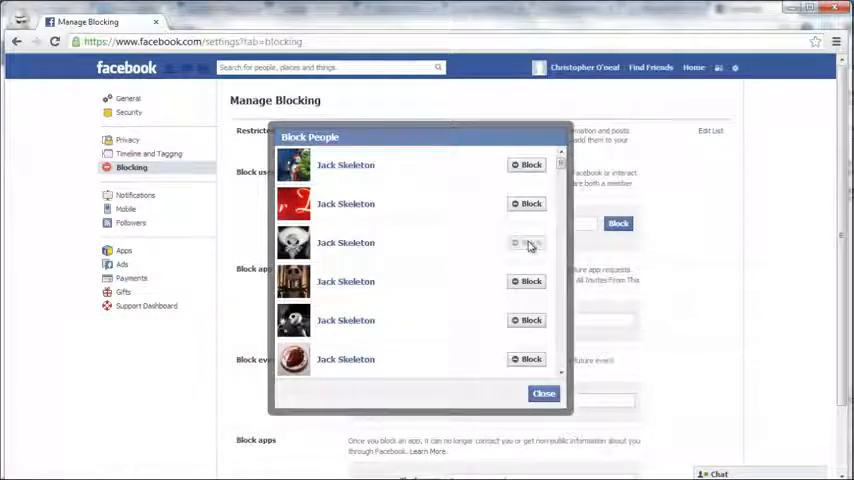
left_click(542, 392)
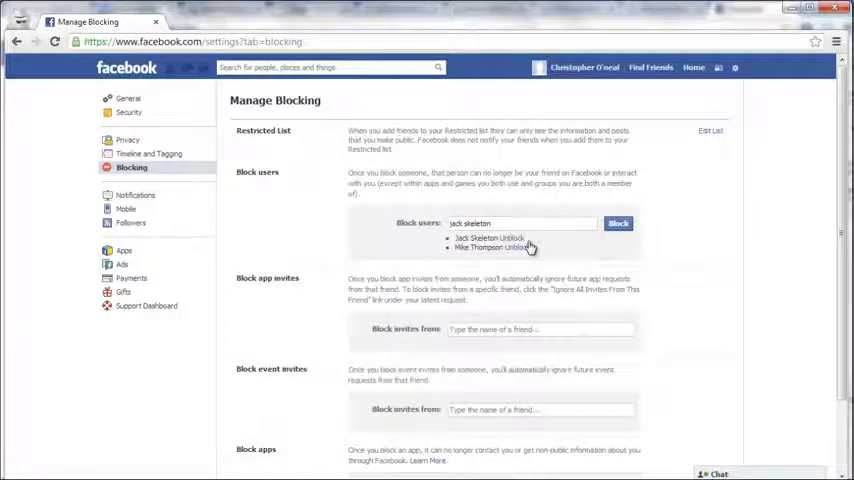
mouse_move(554, 250)
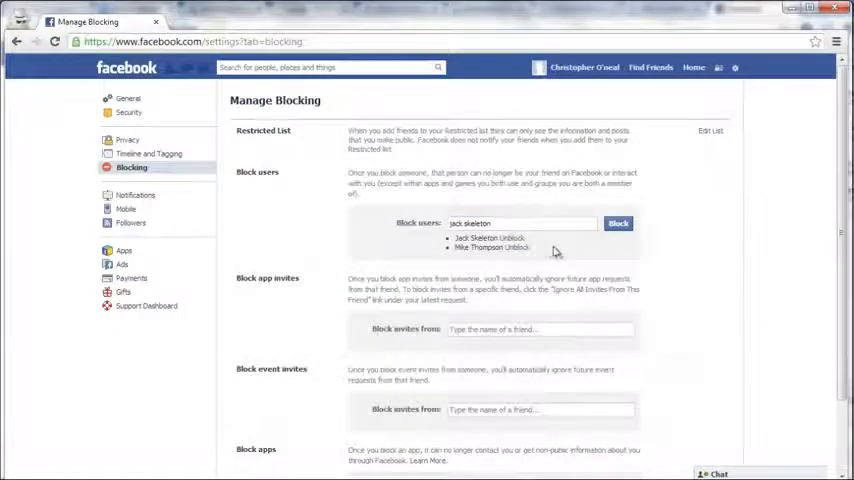